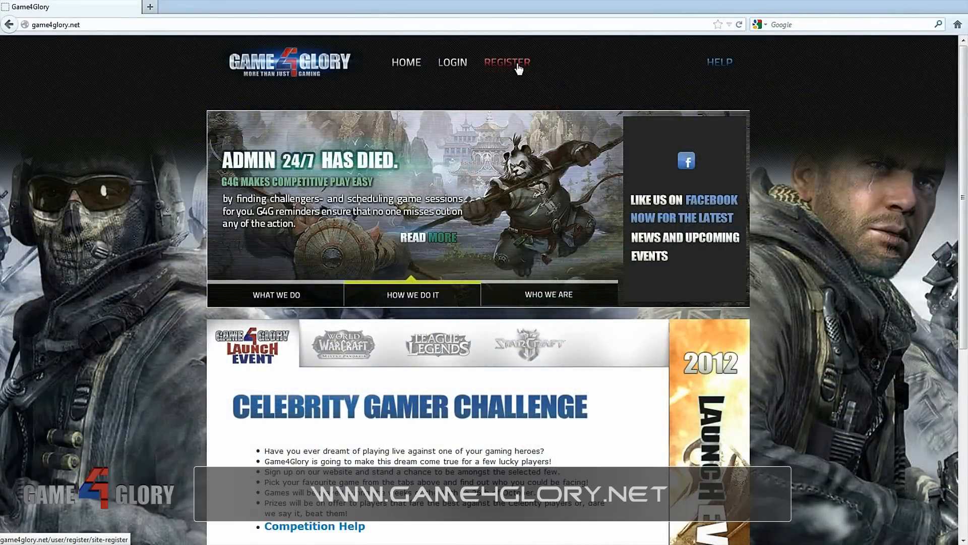
# Step: Go to the account sign-up page via REGISTER in the home page navigation
pyautogui.click(507, 61)
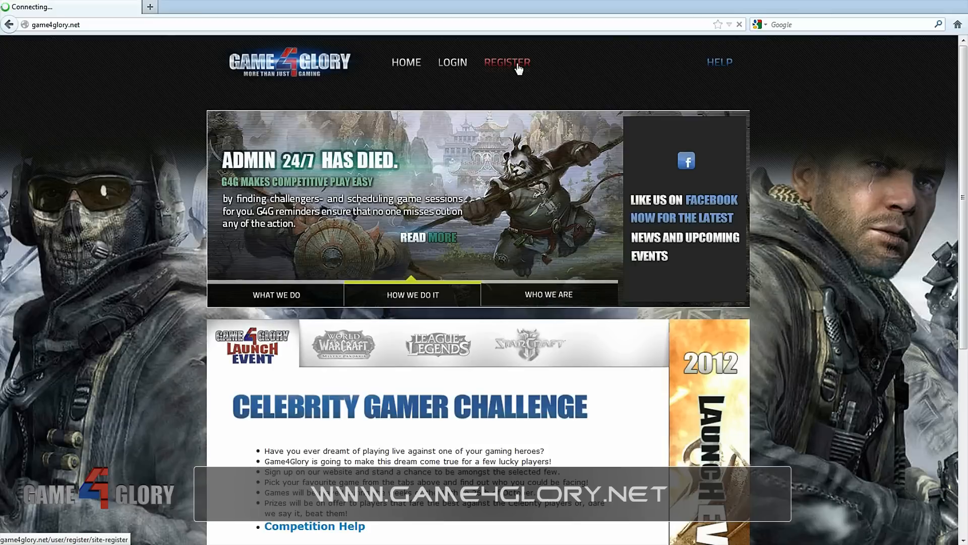
pyautogui.click(507, 62)
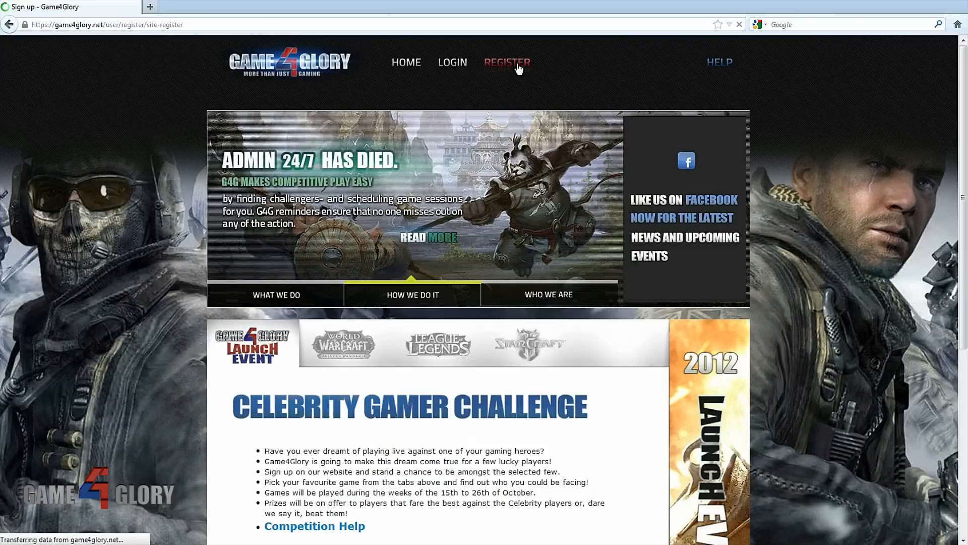
pyautogui.click(506, 61)
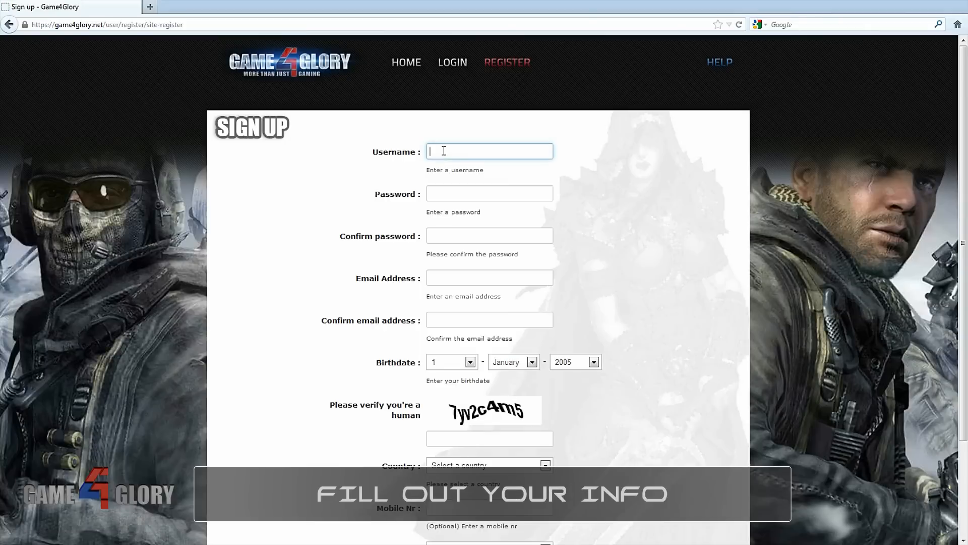
pyautogui.write('PsynapticMedia')
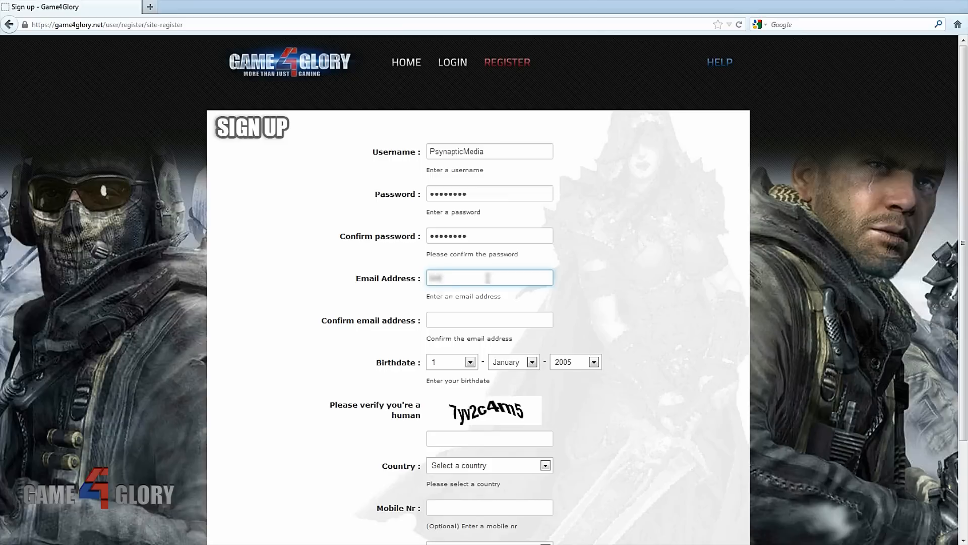
pyautogui.click(488, 320)
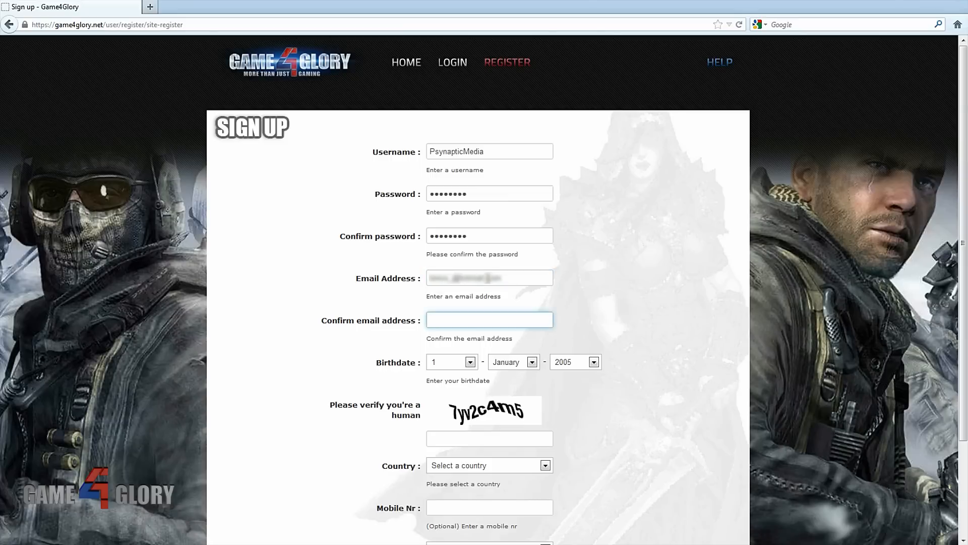
pyautogui.click(469, 362)
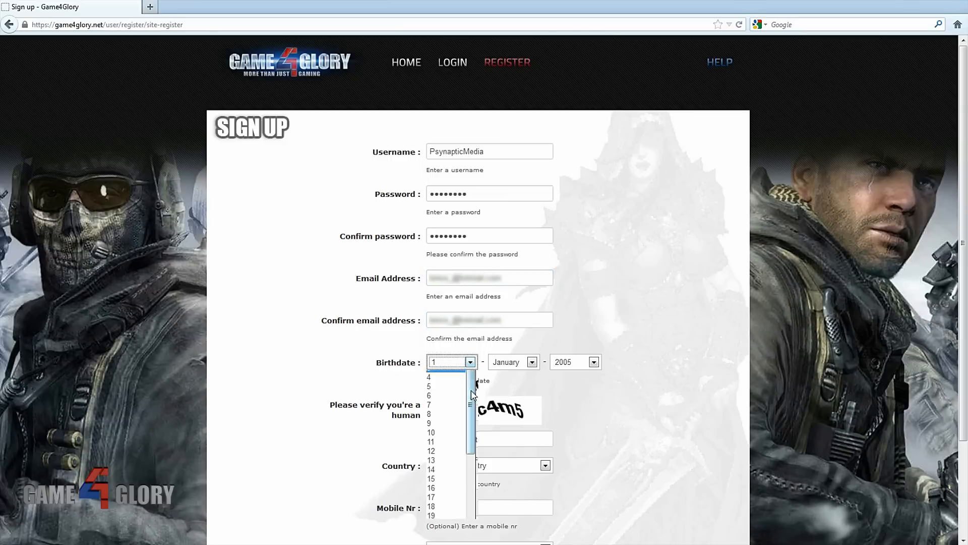
pyautogui.click(593, 362)
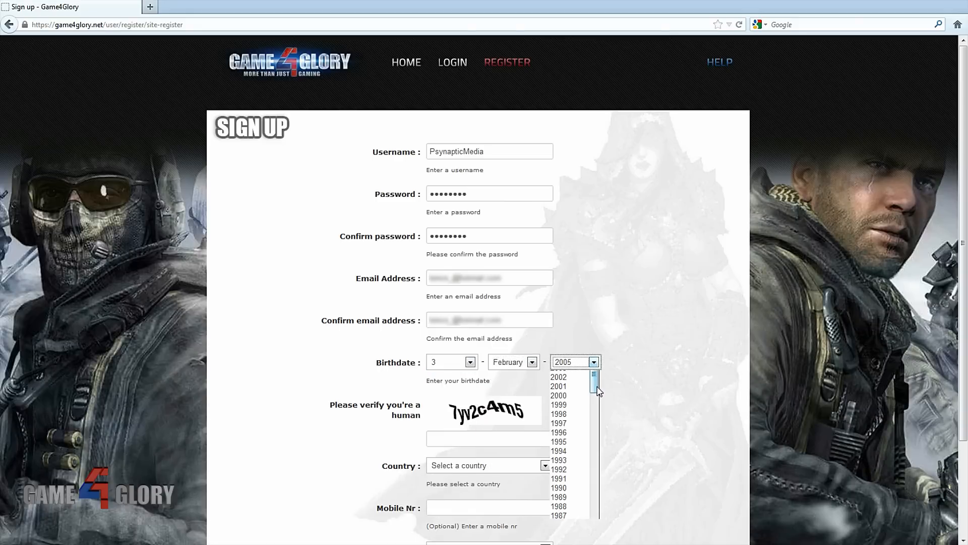
pyautogui.click(557, 488)
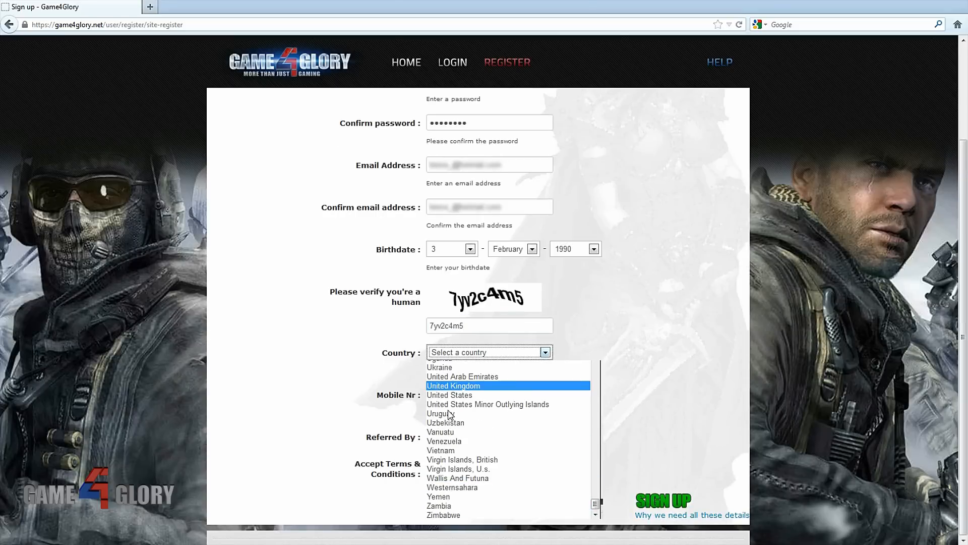
pyautogui.click(450, 394)
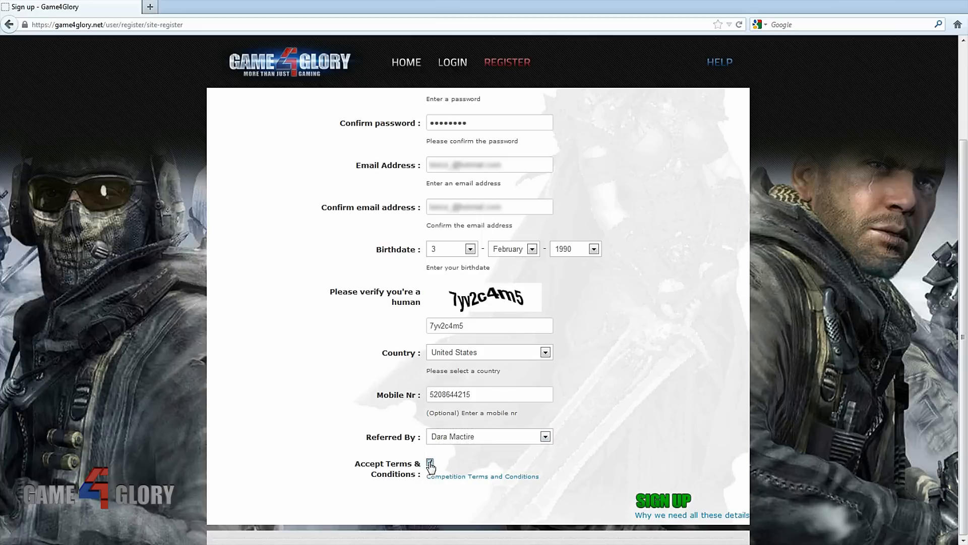
pyautogui.click(664, 500)
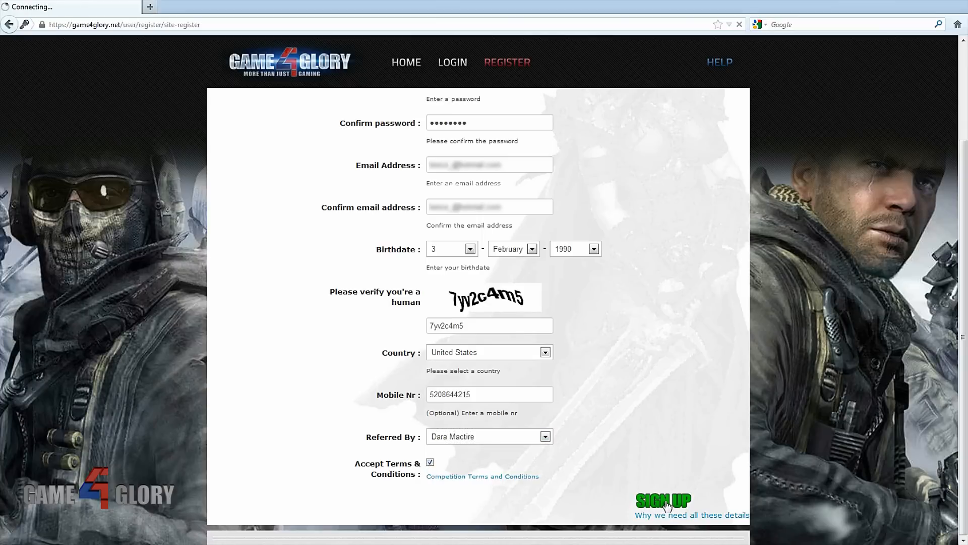
# Step: Submit the form with SIGN UP and reach the success message promising a confirmation email
pyautogui.click(663, 500)
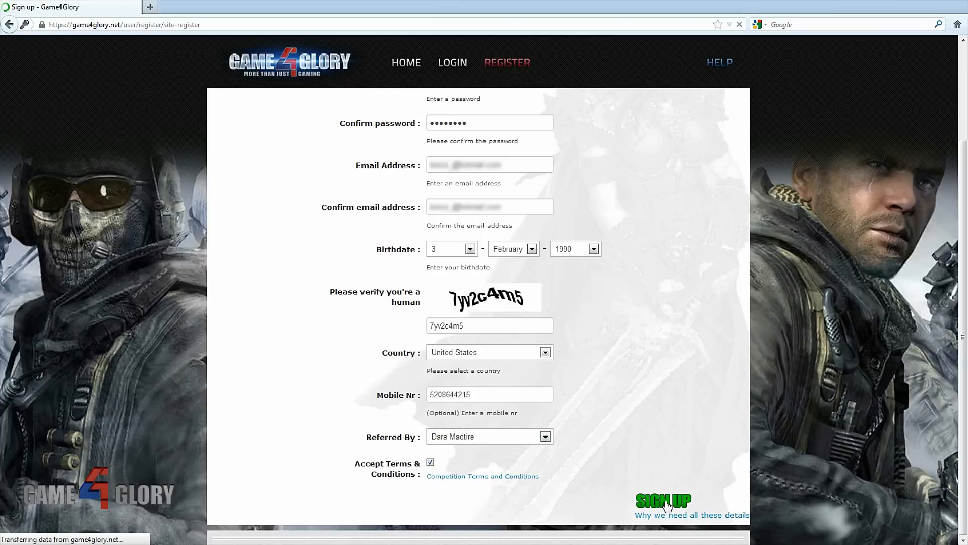
pyautogui.click(662, 500)
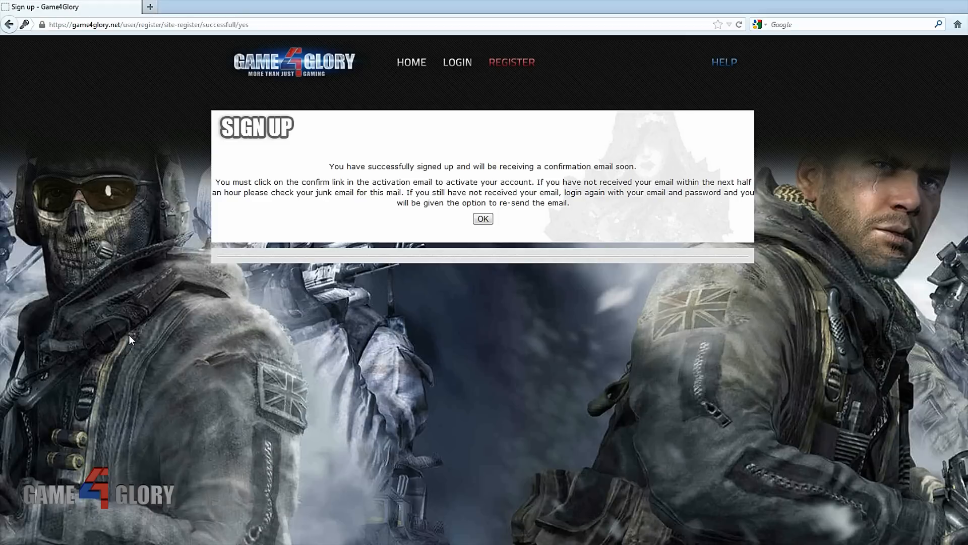
pyautogui.moveTo(221, 161)
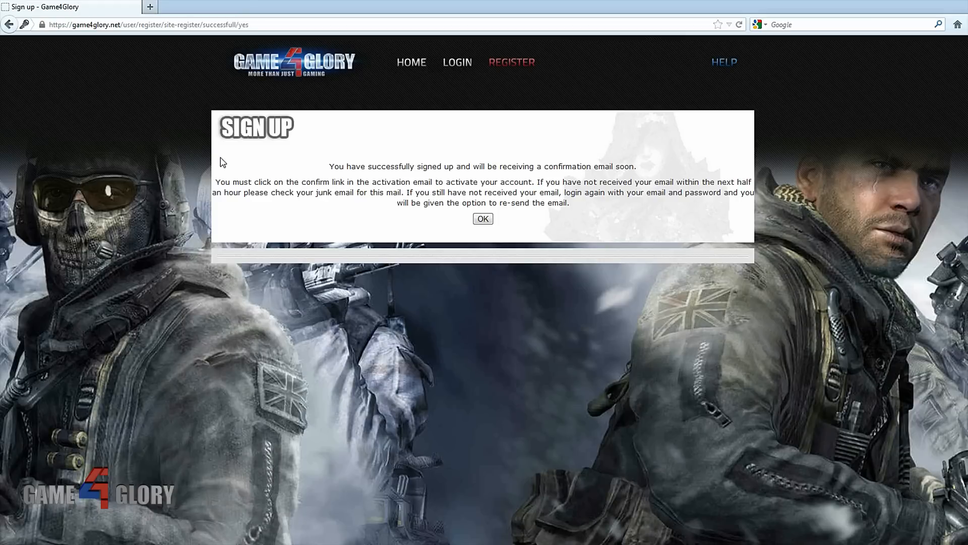
pyautogui.moveTo(483, 220)
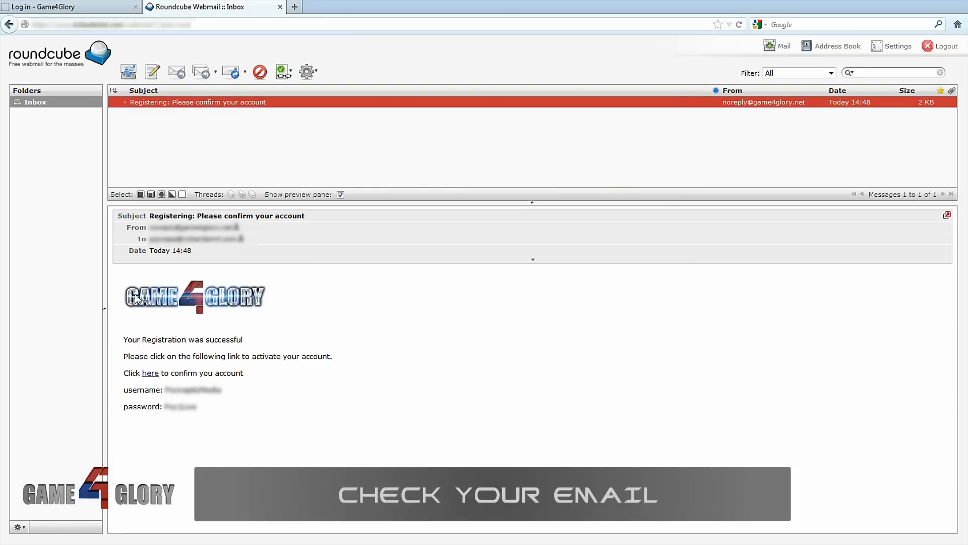
pyautogui.moveTo(150, 374)
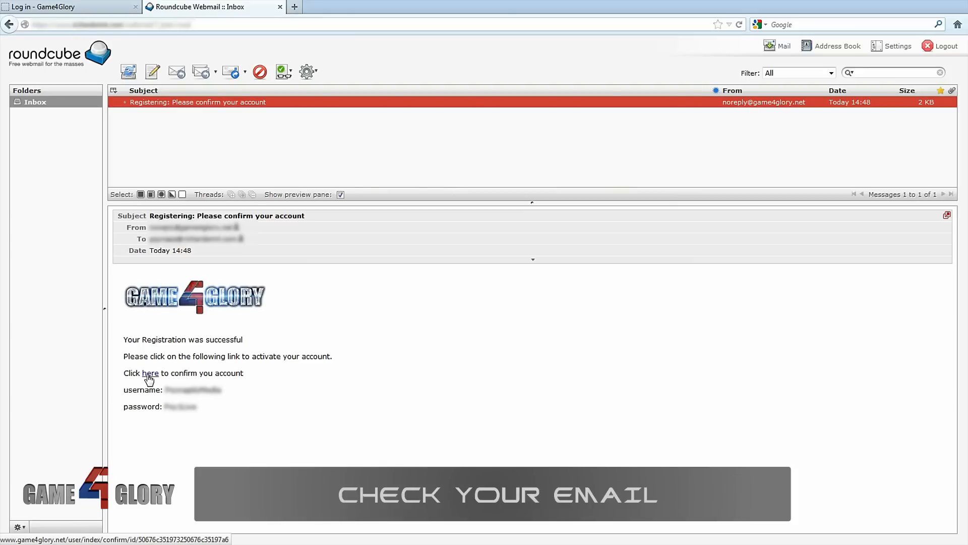
pyautogui.moveTo(154, 378)
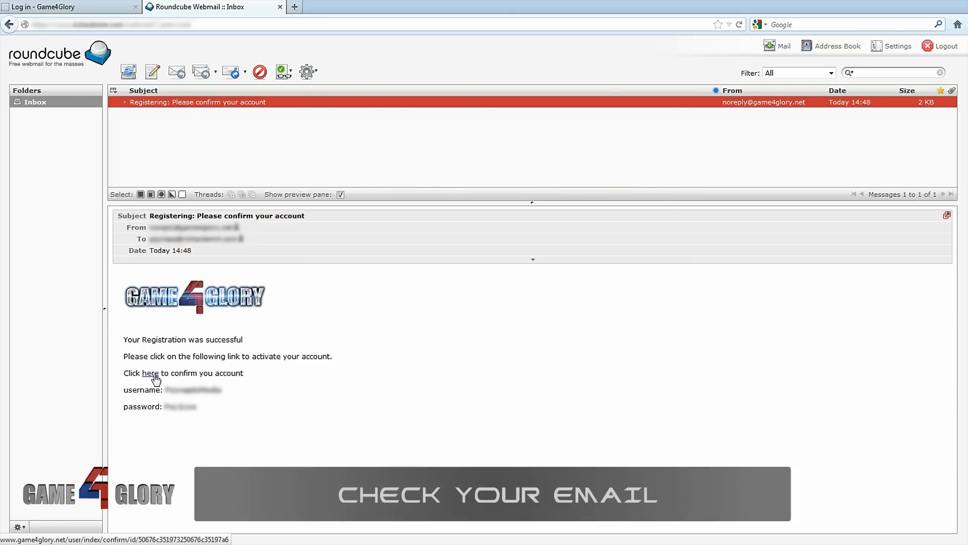
# Step: Activate the account via the confirmation email's link and return to the Game4Glory home page
pyautogui.click(150, 373)
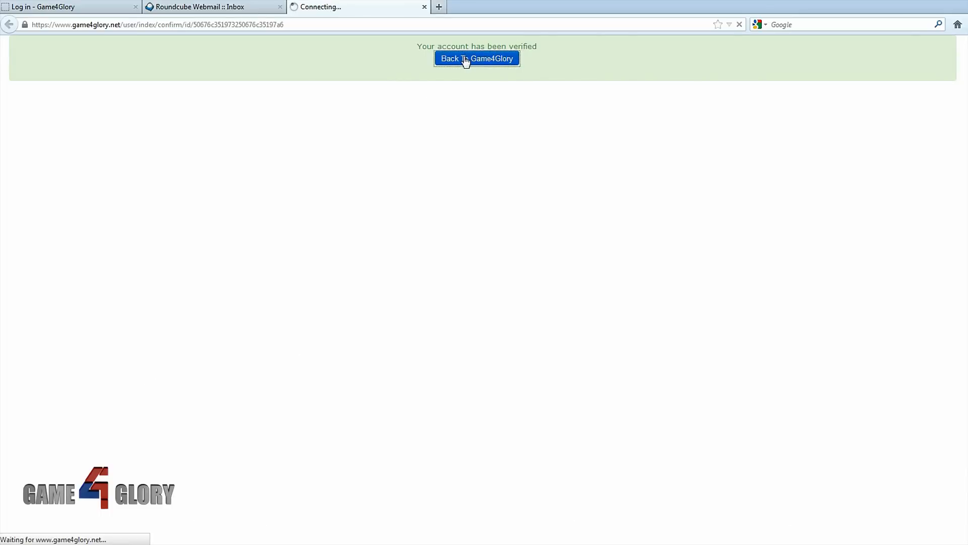
pyautogui.click(476, 59)
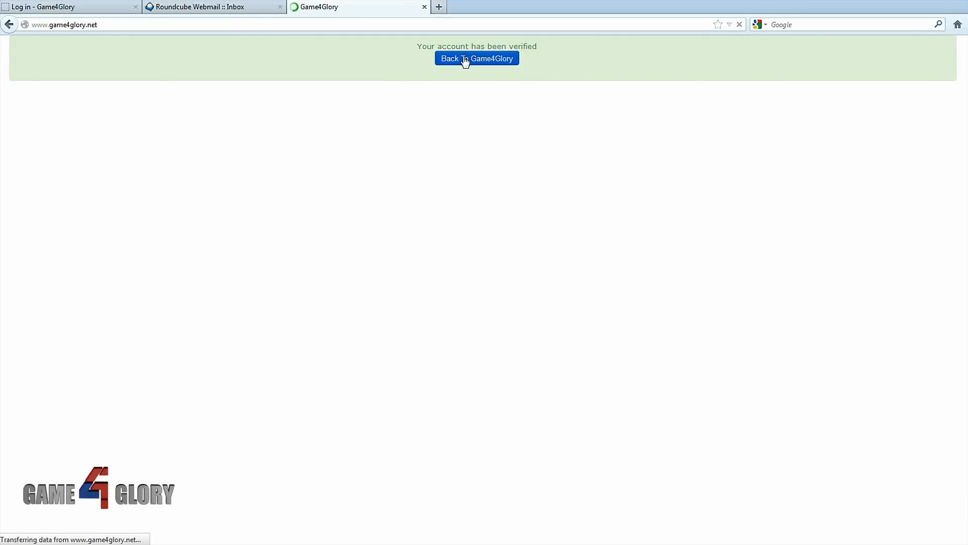
pyautogui.click(476, 58)
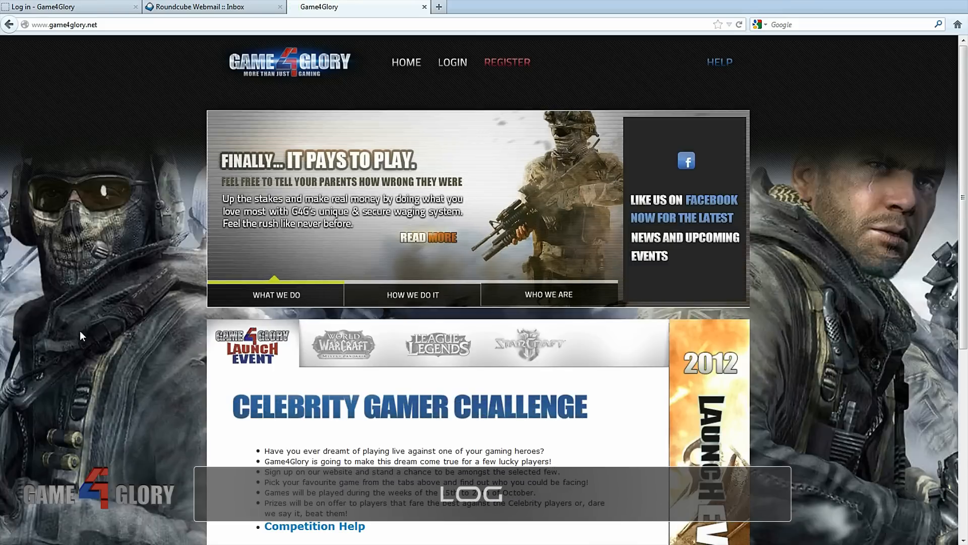
pyautogui.moveTo(452, 61)
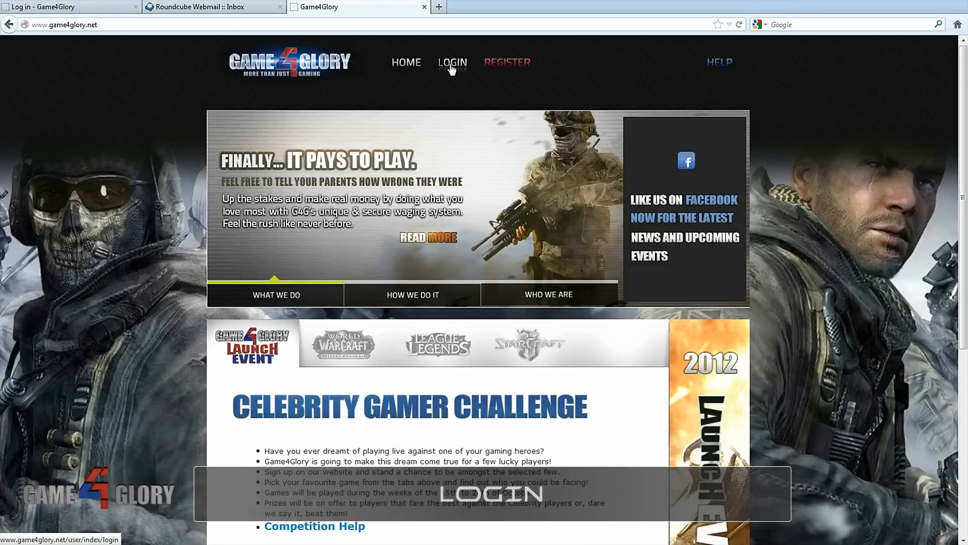
# Step: Log in as PsynapticMedia and land on the dashboard with no upcoming games
pyautogui.click(452, 61)
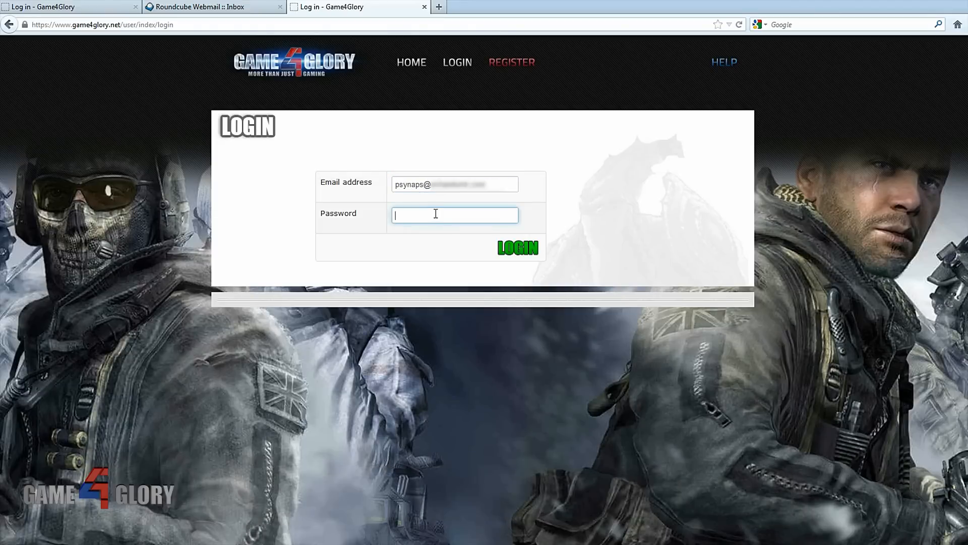
pyautogui.click(516, 248)
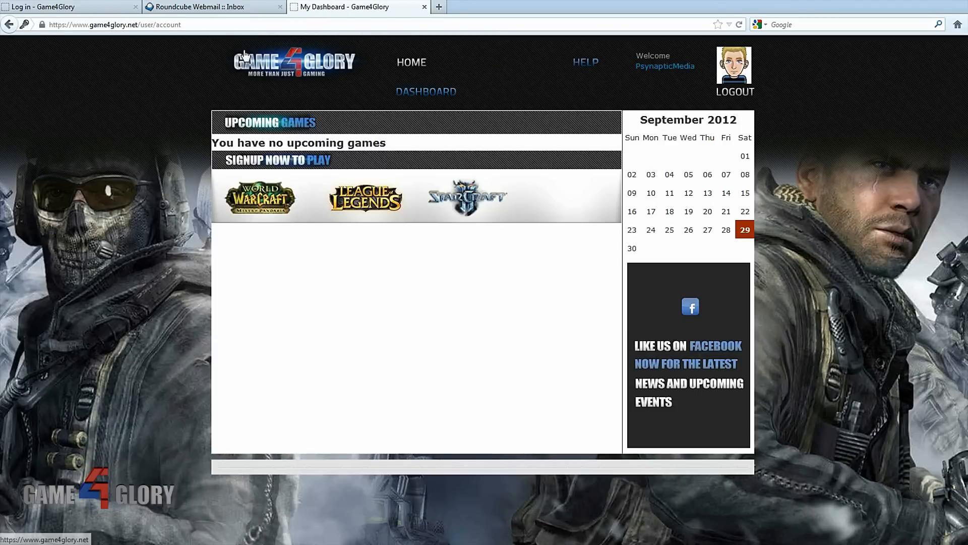
pyautogui.moveTo(84, 108)
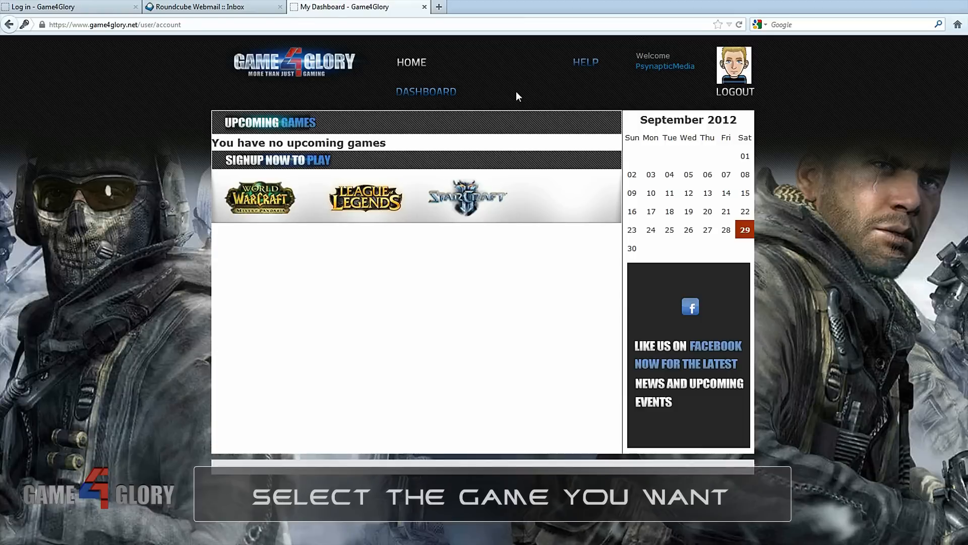
pyautogui.moveTo(447, 220)
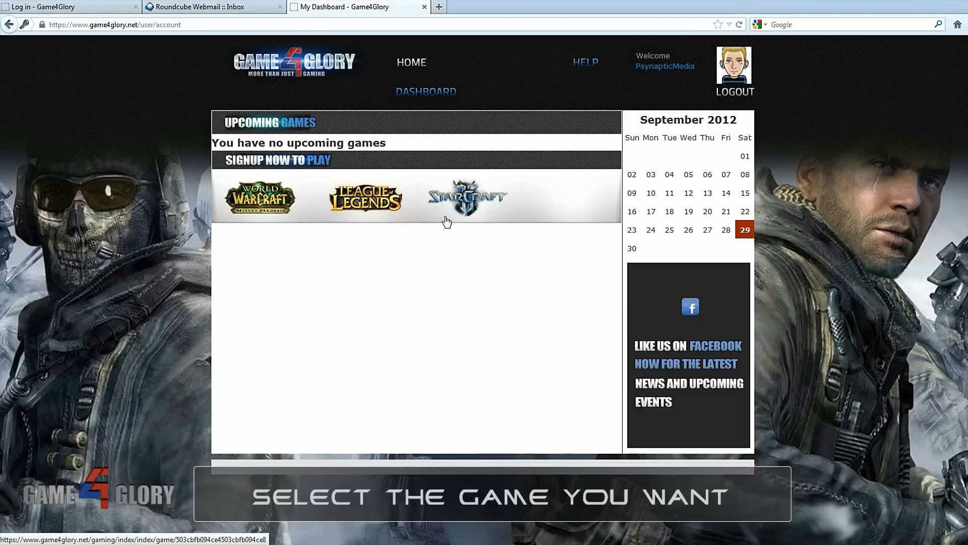
# Step: Show the World of Warcraft events list from the dashboard's Signup Now To Play logos
pyautogui.click(259, 197)
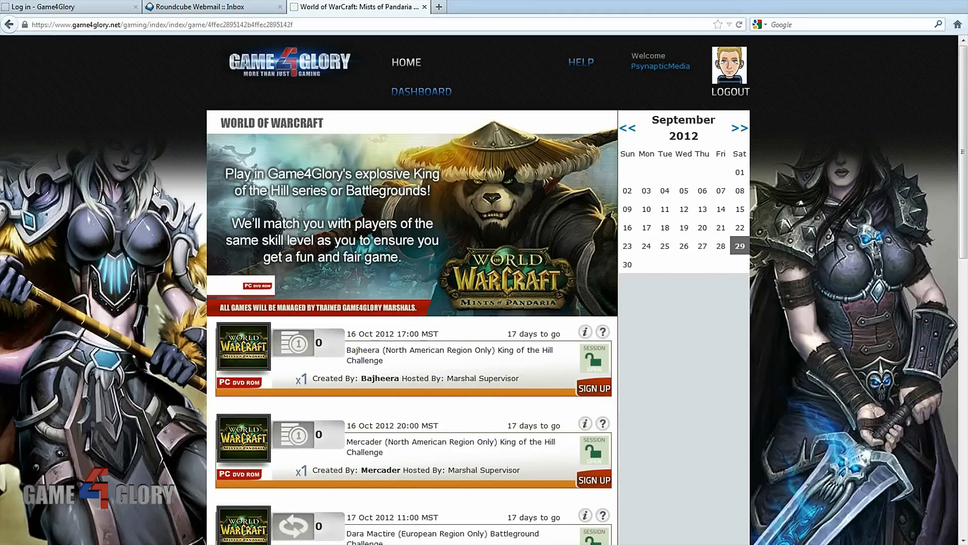
# Step: Sign up for the 16 Oct 2012 17:00 Bajheera King of the Hill Challenge and confirm
pyautogui.scroll(-3)
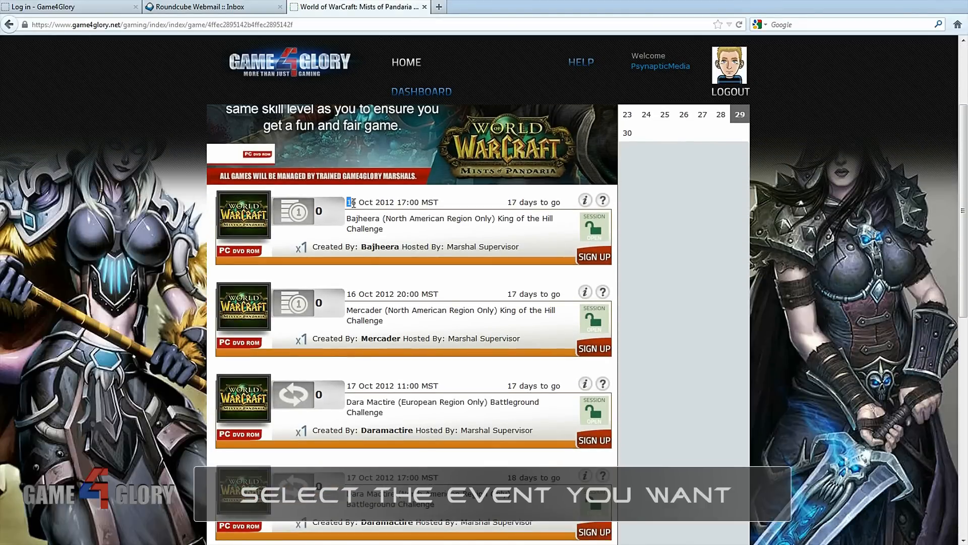
pyautogui.doubleClick(364, 218)
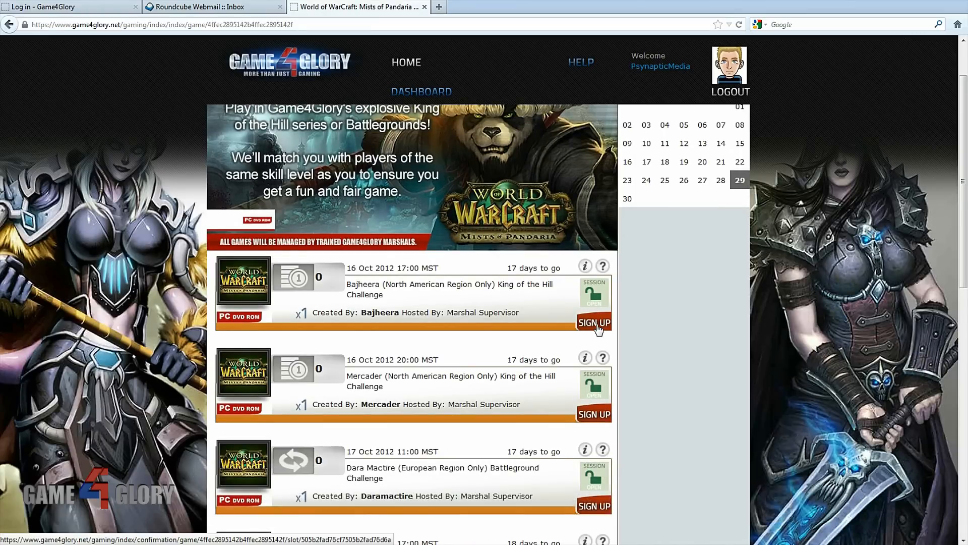
pyautogui.click(592, 321)
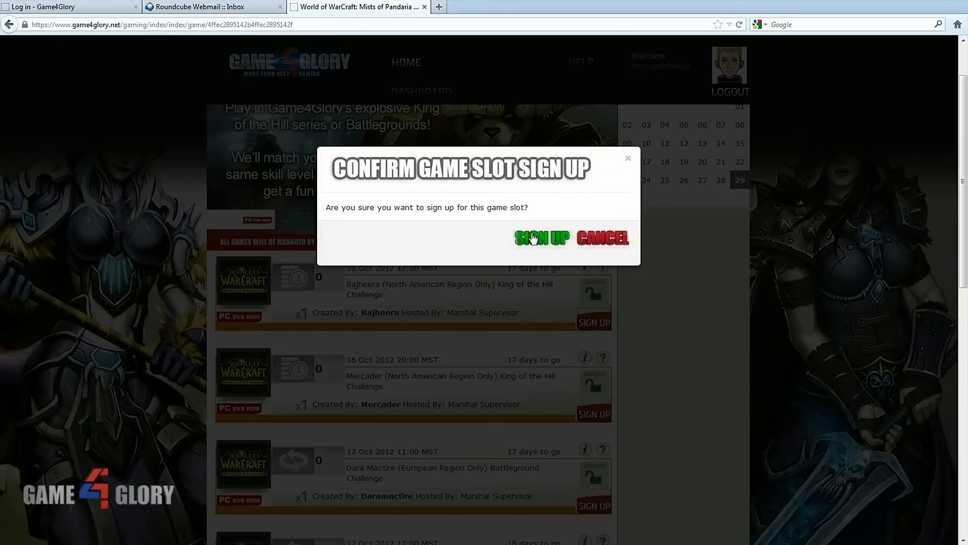
pyautogui.click(541, 238)
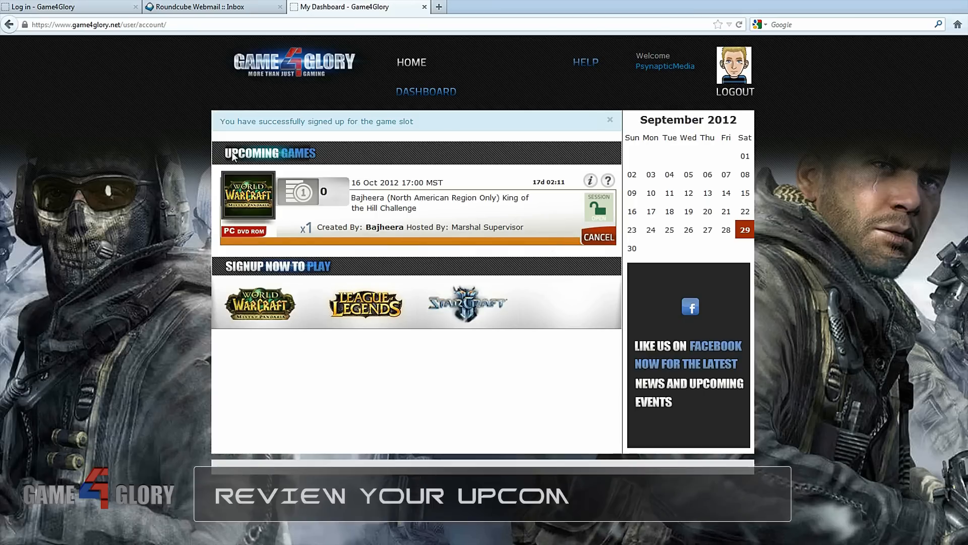
pyautogui.moveTo(453, 216)
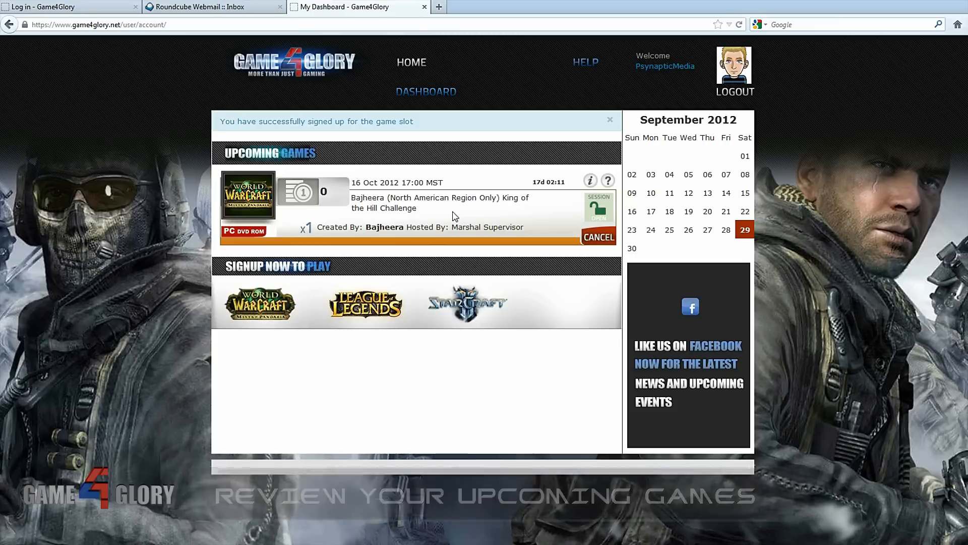
# Step: Sign up for the 16 Oct 2012 20:00 Mercader King of the Hill Challenge and confirm
pyautogui.click(259, 304)
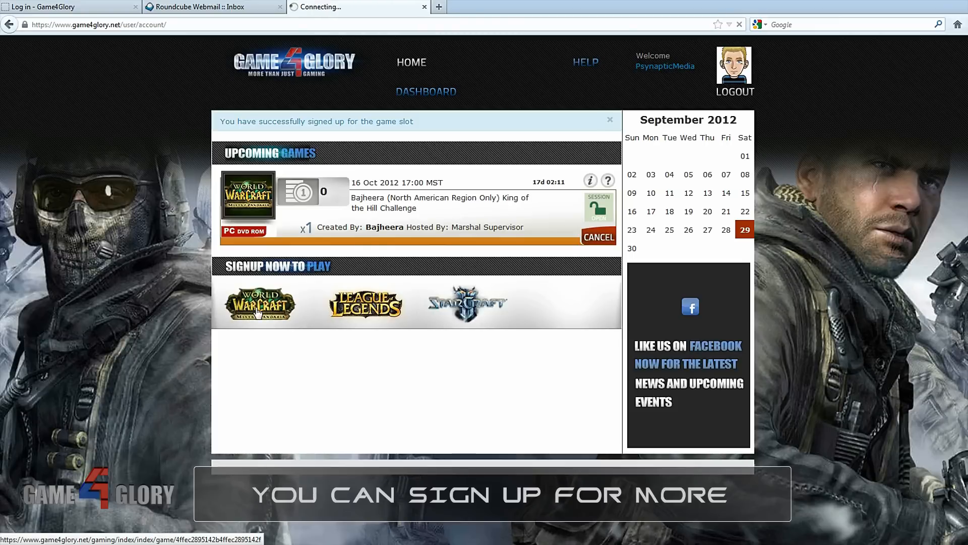
pyautogui.click(260, 304)
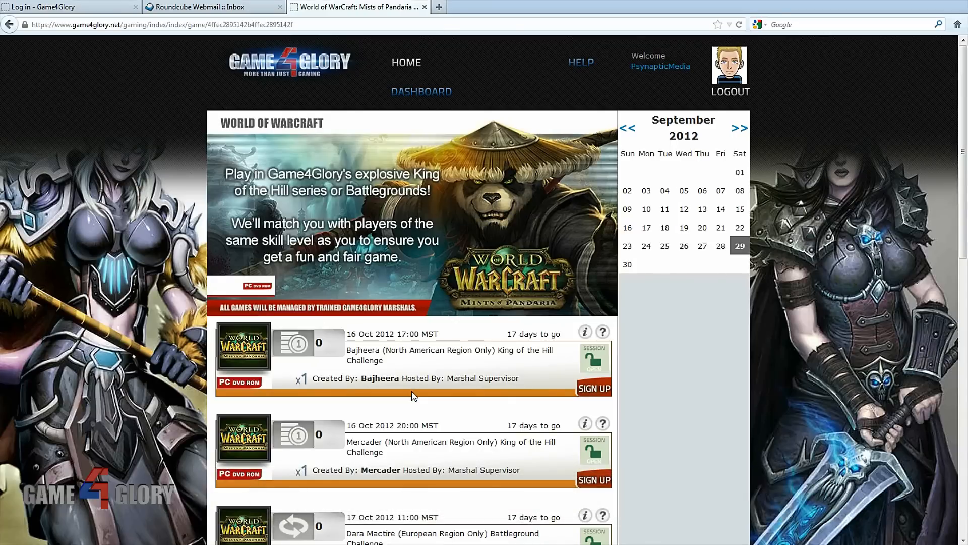
pyautogui.scroll(-3)
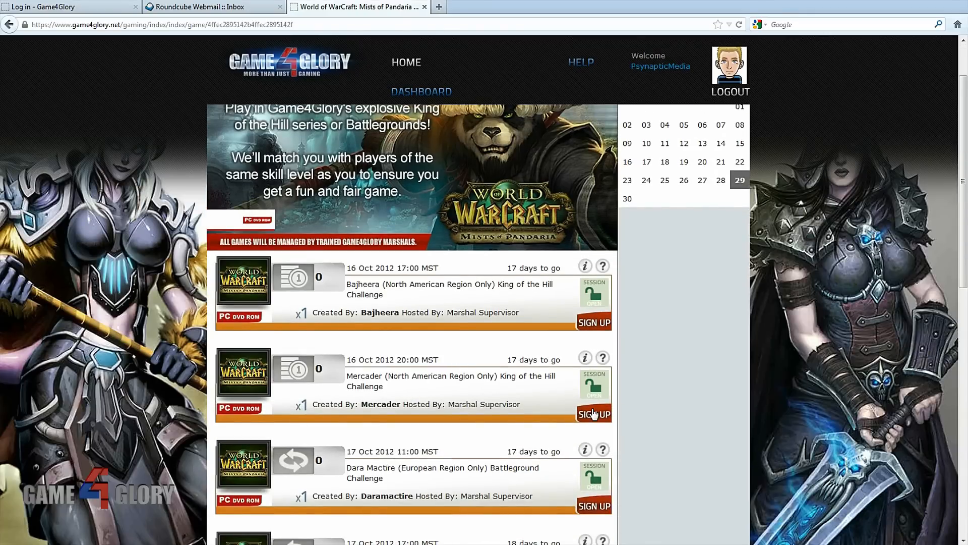
pyautogui.click(593, 413)
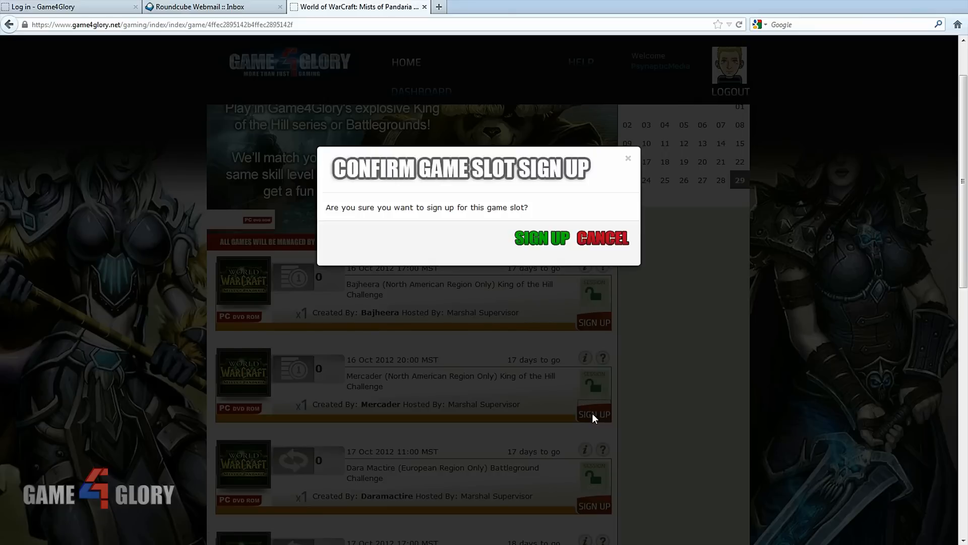
pyautogui.click(540, 238)
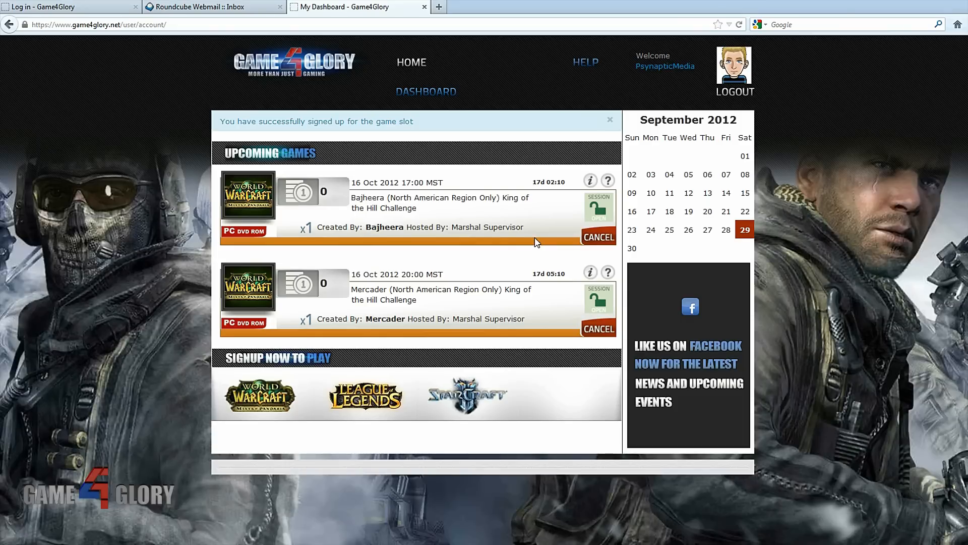
pyautogui.moveTo(552, 271)
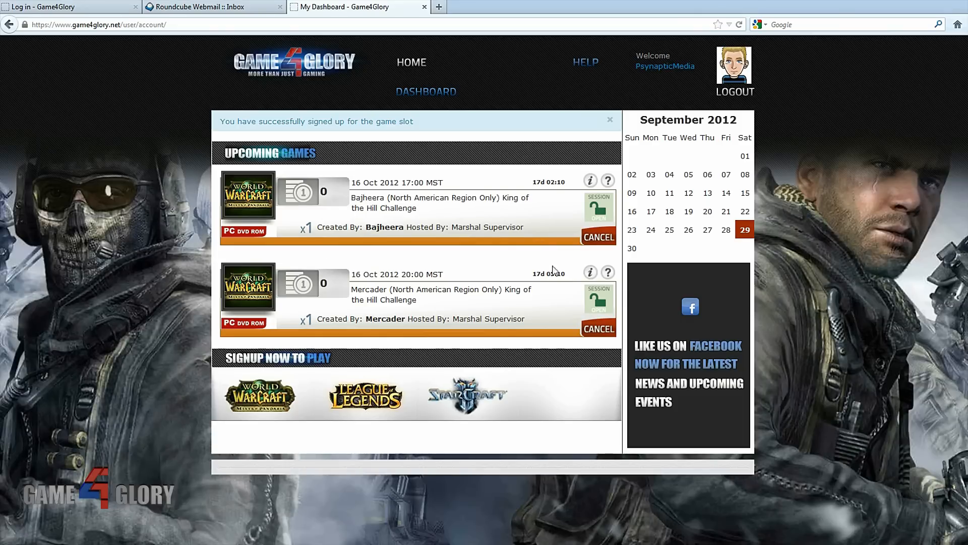
pyautogui.moveTo(590, 180)
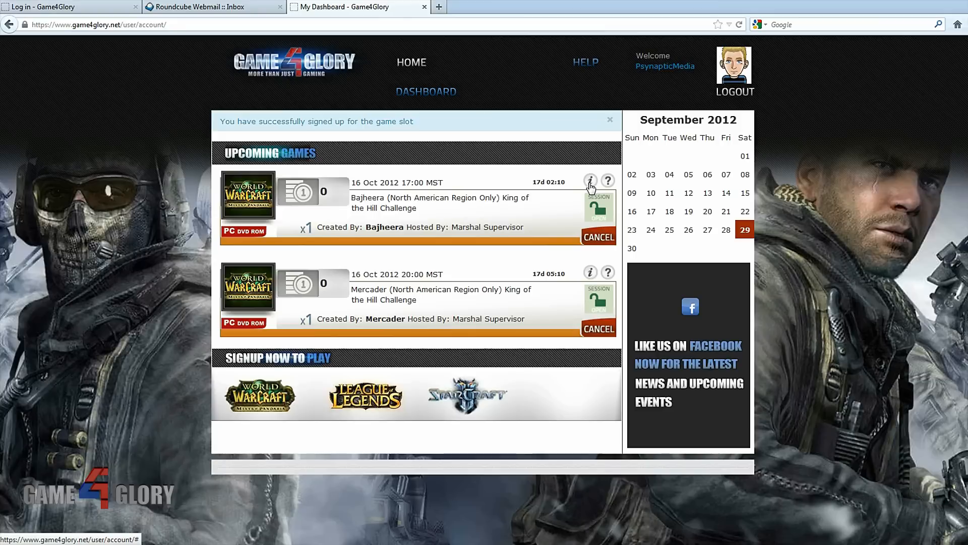